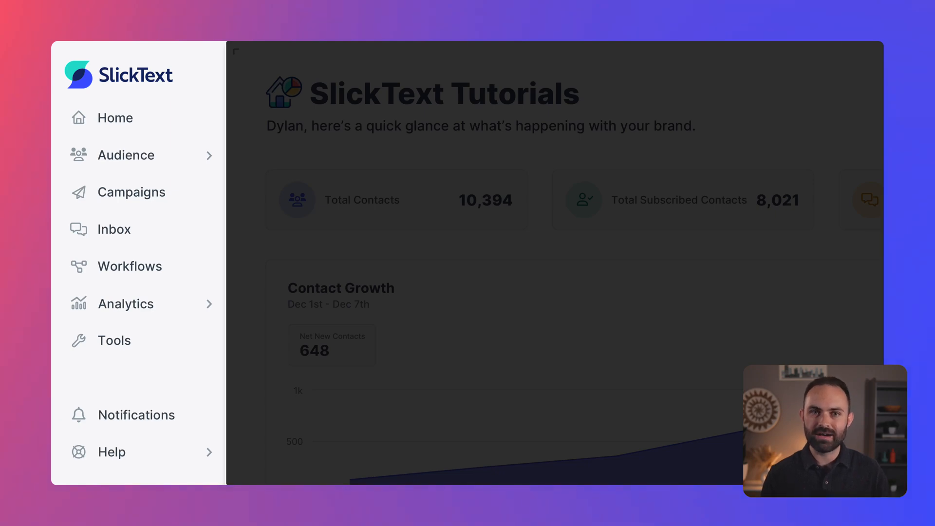
# Step: Open Contacts, then add Purchased in Last 60 Days as the campaign's second audience
pyautogui.click(125, 155)
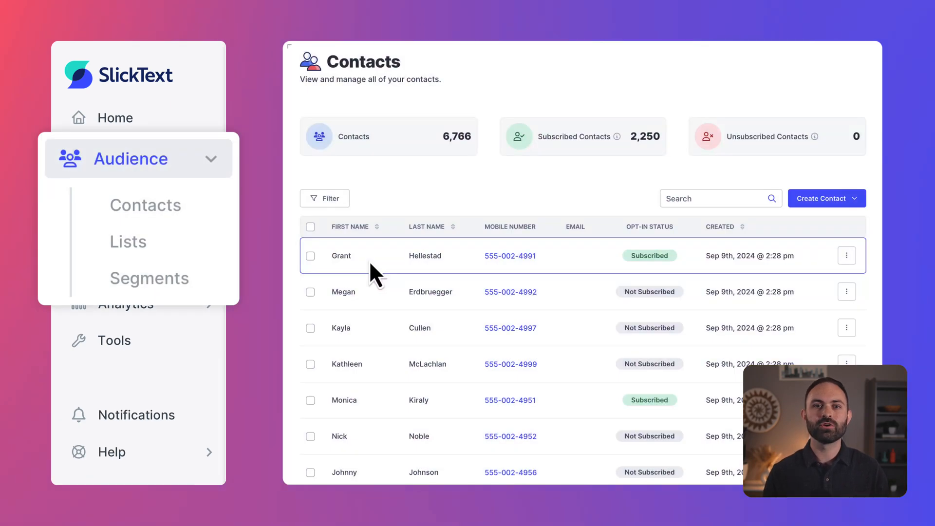
pyautogui.moveTo(380, 318)
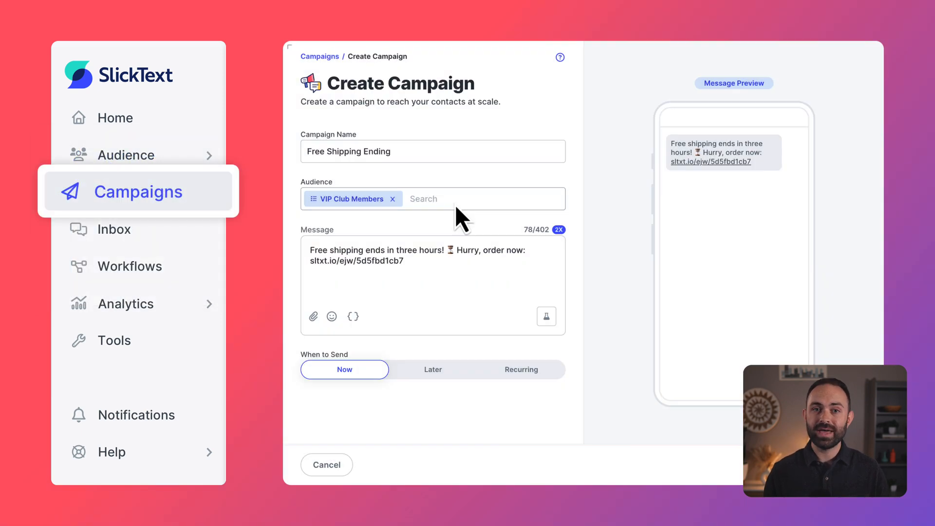
pyautogui.click(468, 199)
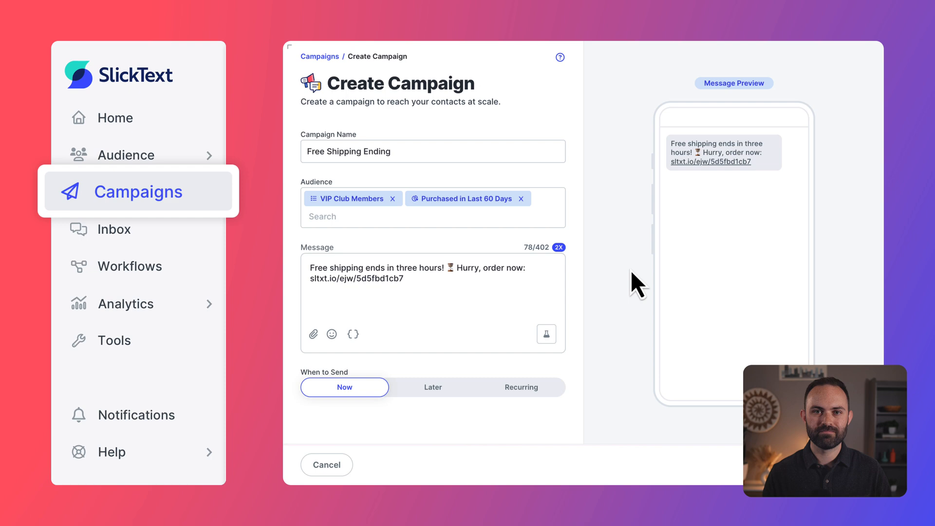
# Step: Send the closing-time reply and add the internal note 'I left his package under the des'
pyautogui.click(114, 228)
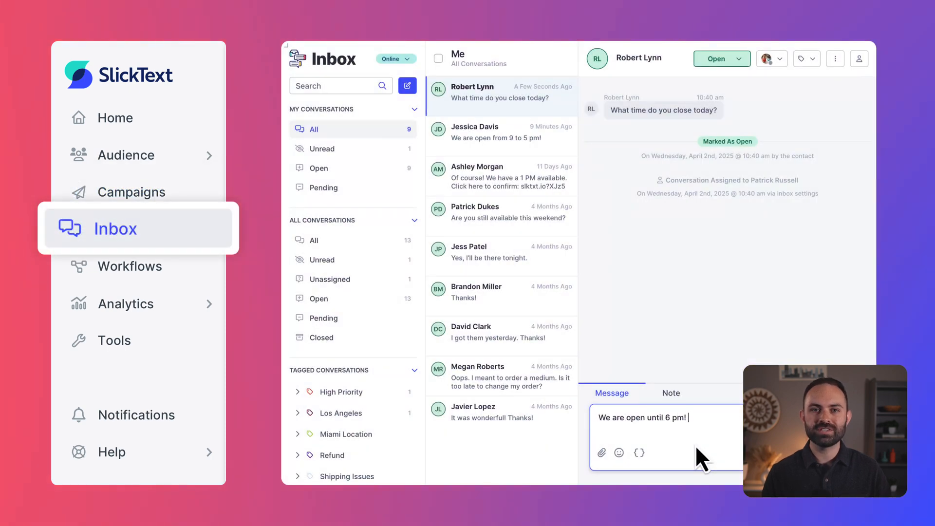
pyautogui.press('Enter')
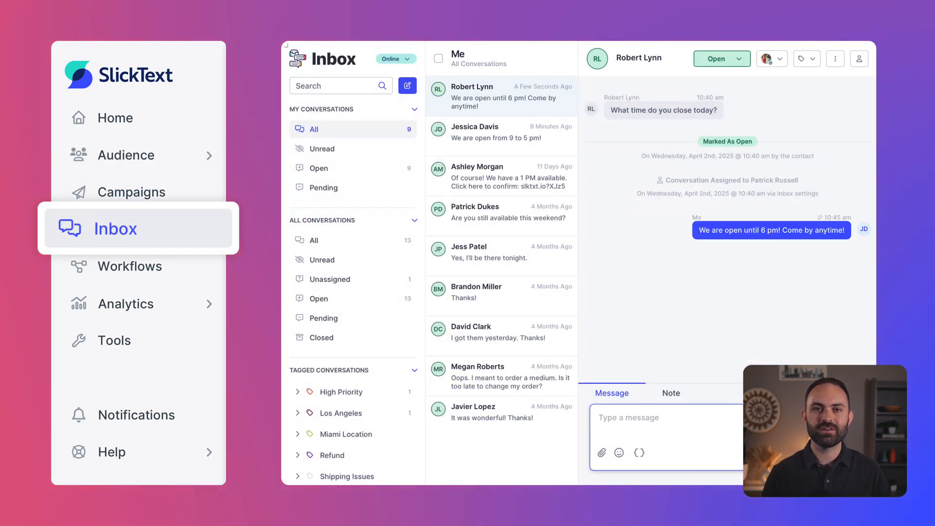
pyautogui.click(670, 393)
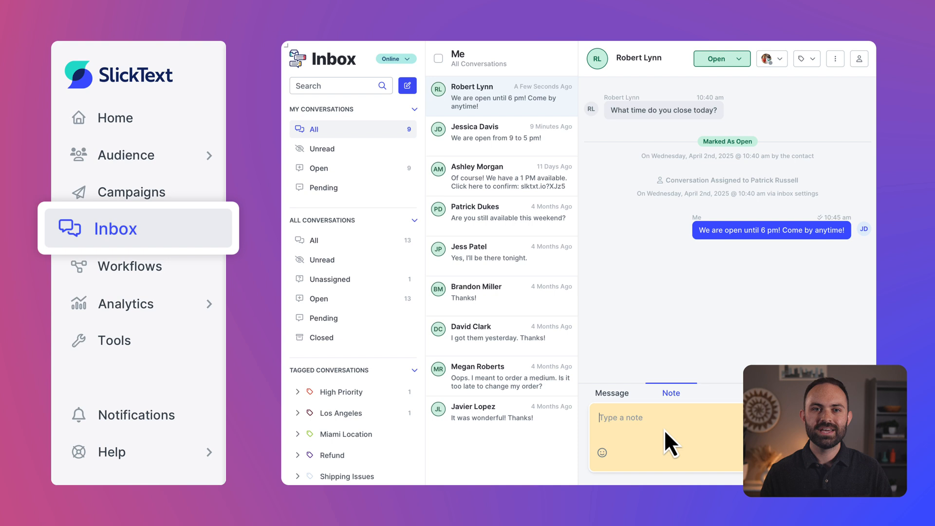
pyautogui.write('I left his package under the des')
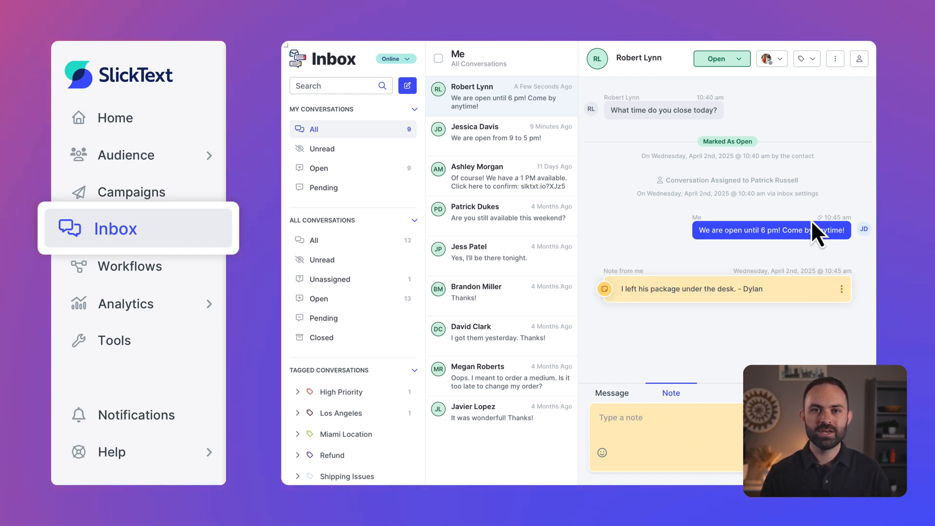
pyautogui.click(771, 58)
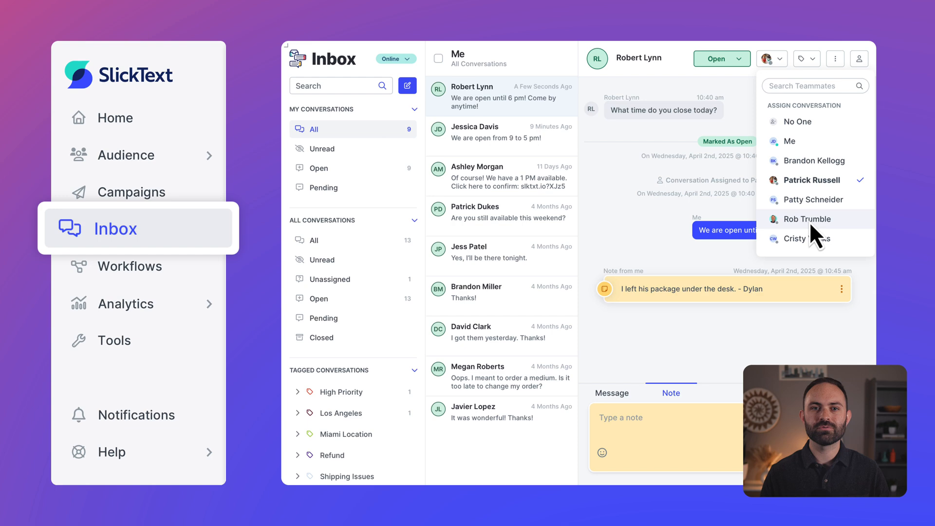
pyautogui.click(807, 238)
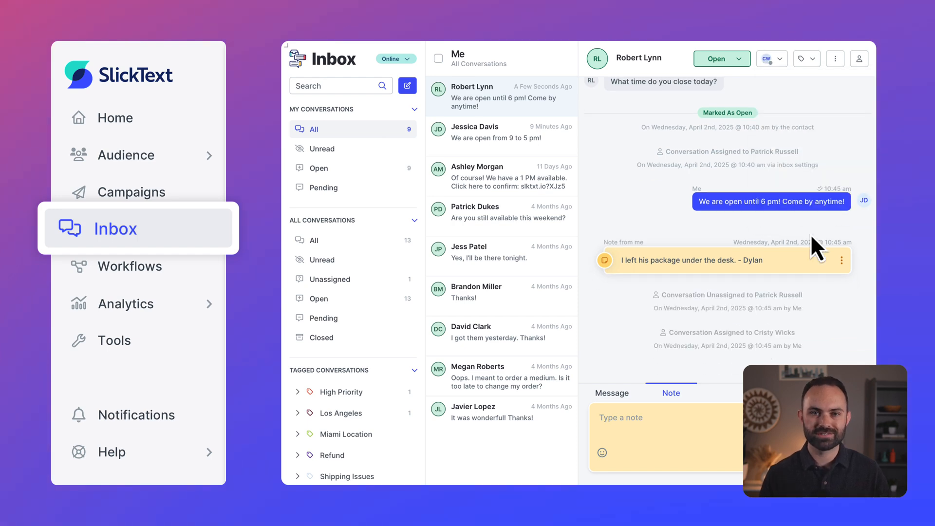
pyautogui.click(130, 266)
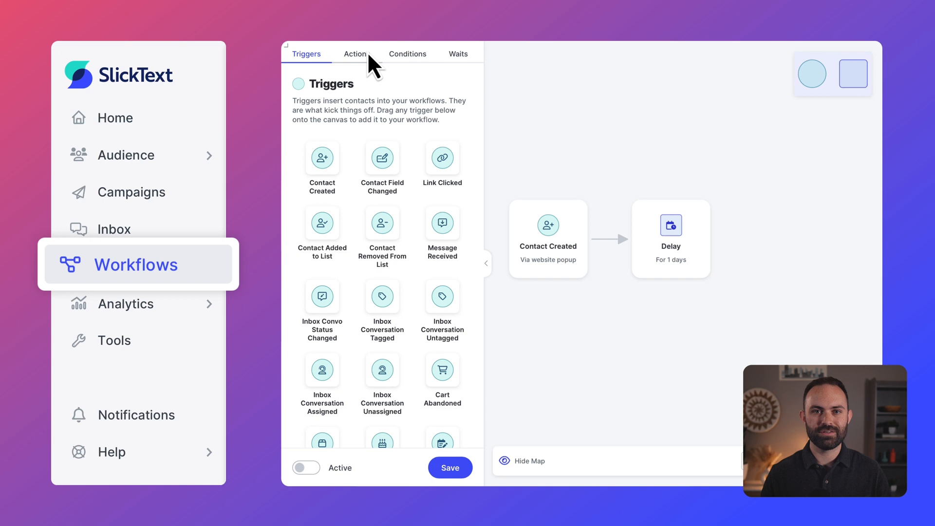
# Step: Add a Send Message step after the one-day Delay, then review Inbox Analytics
pyautogui.click(355, 53)
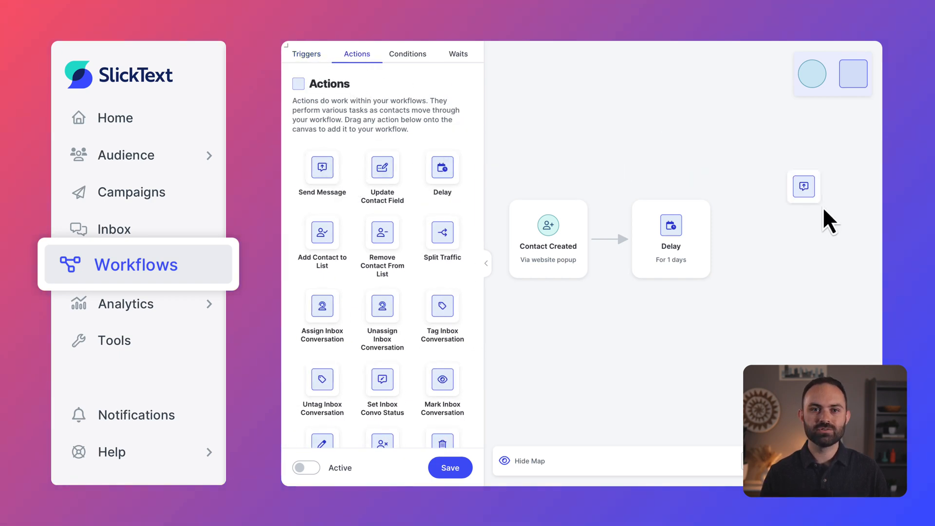
pyautogui.moveTo(803, 186); pyautogui.dragTo(797, 239)
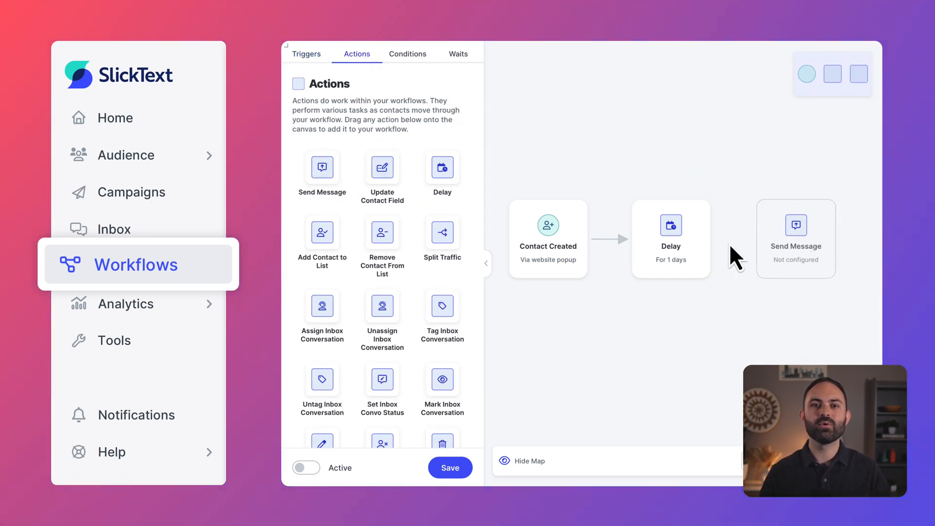
pyautogui.moveTo(760, 250)
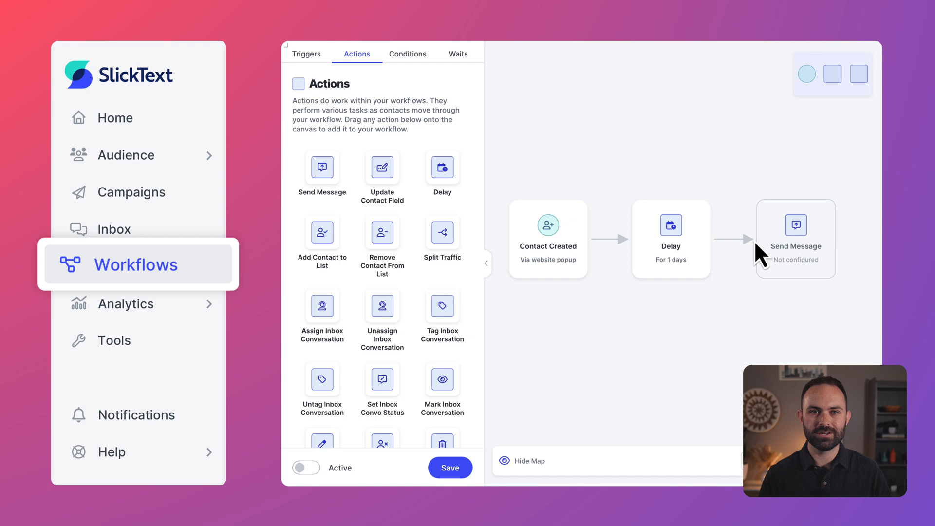
pyautogui.click(127, 304)
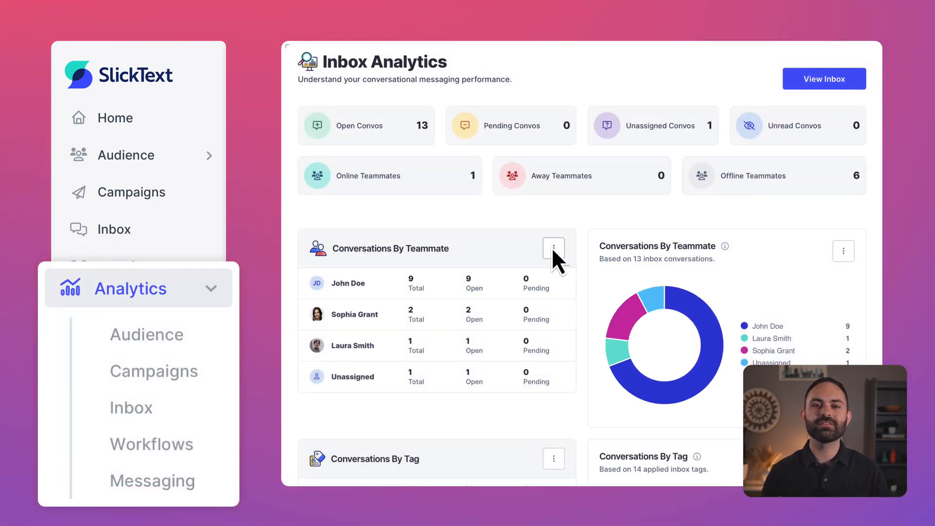
pyautogui.click(552, 249)
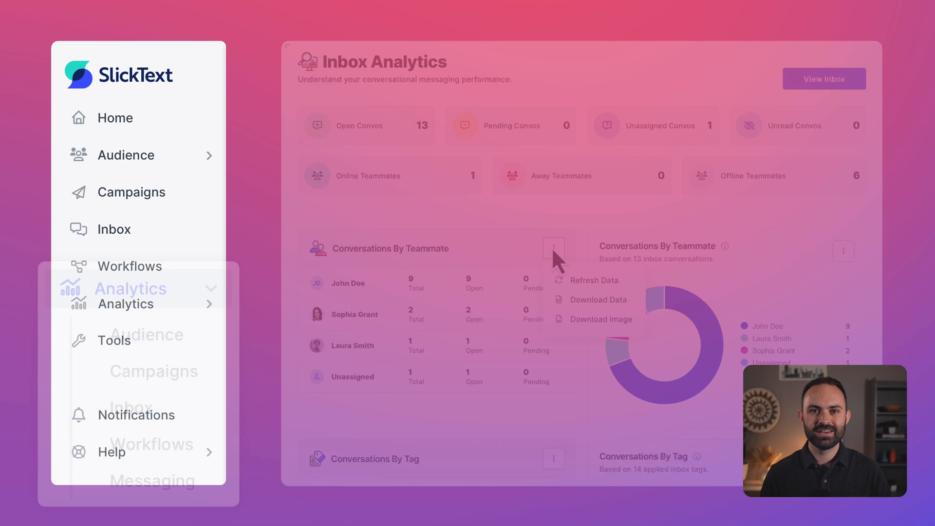
pyautogui.click(114, 345)
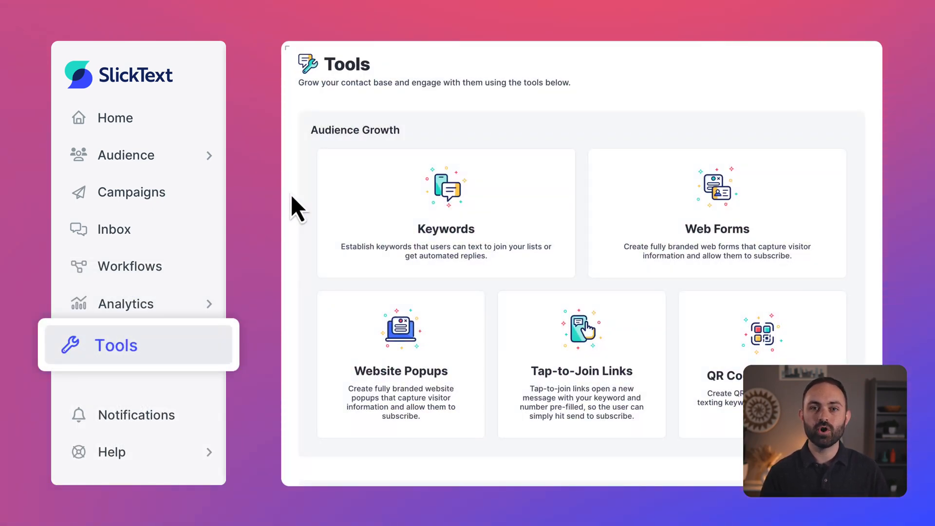
# Step: Browse Website Popups and the QR Code Generator, then open account Settings
pyautogui.click(401, 365)
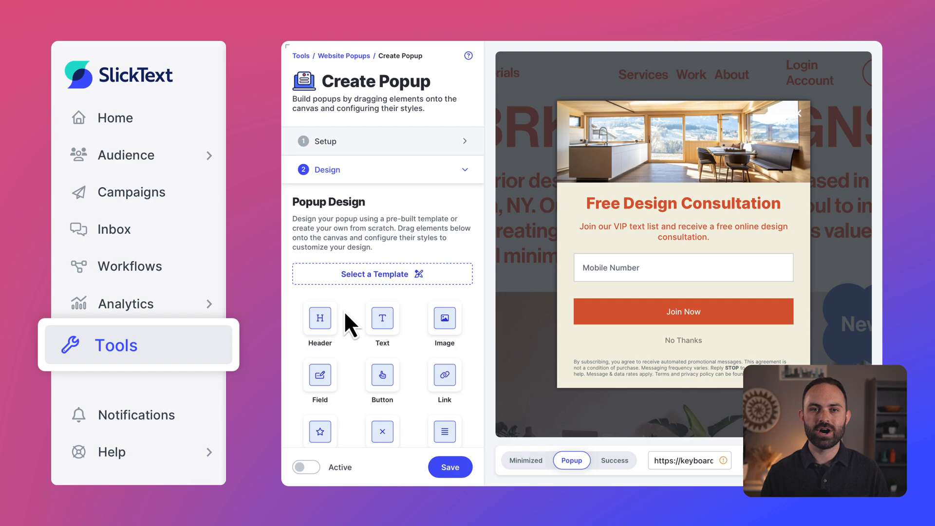
pyautogui.moveTo(722, 292)
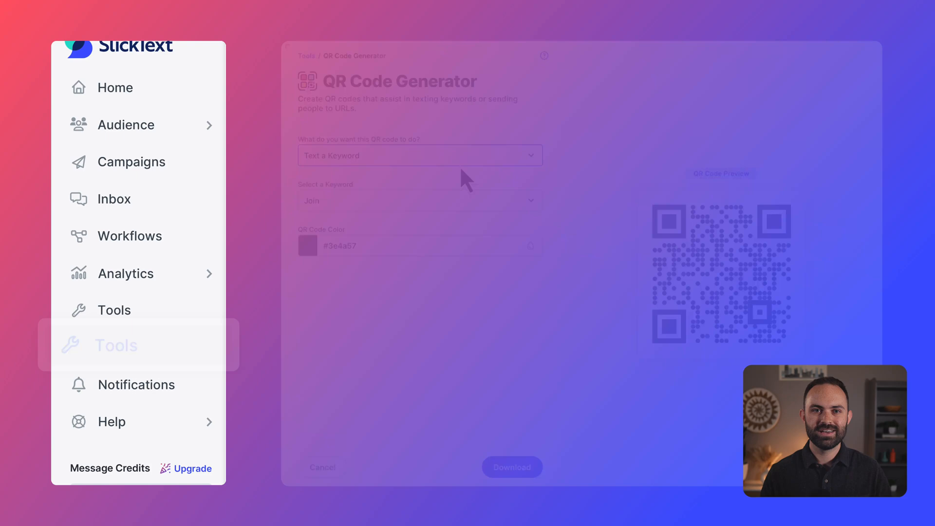
pyautogui.click(214, 455)
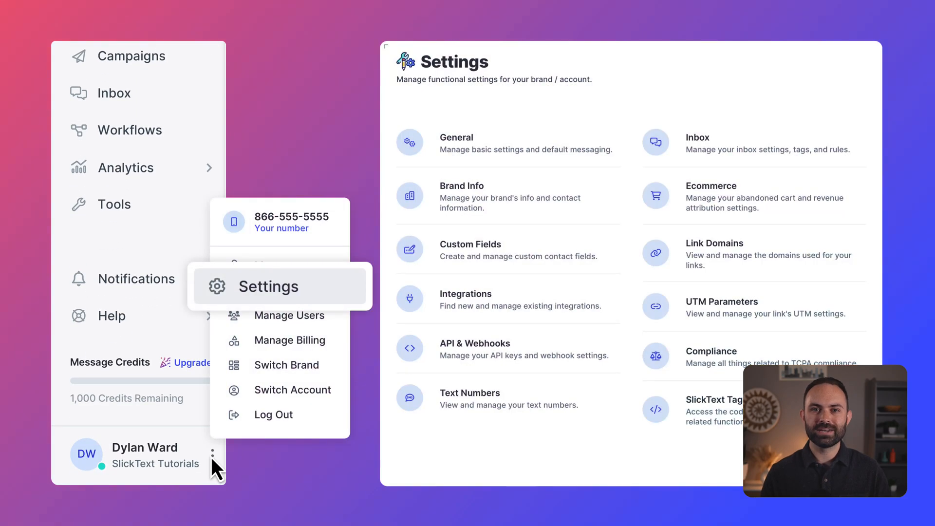